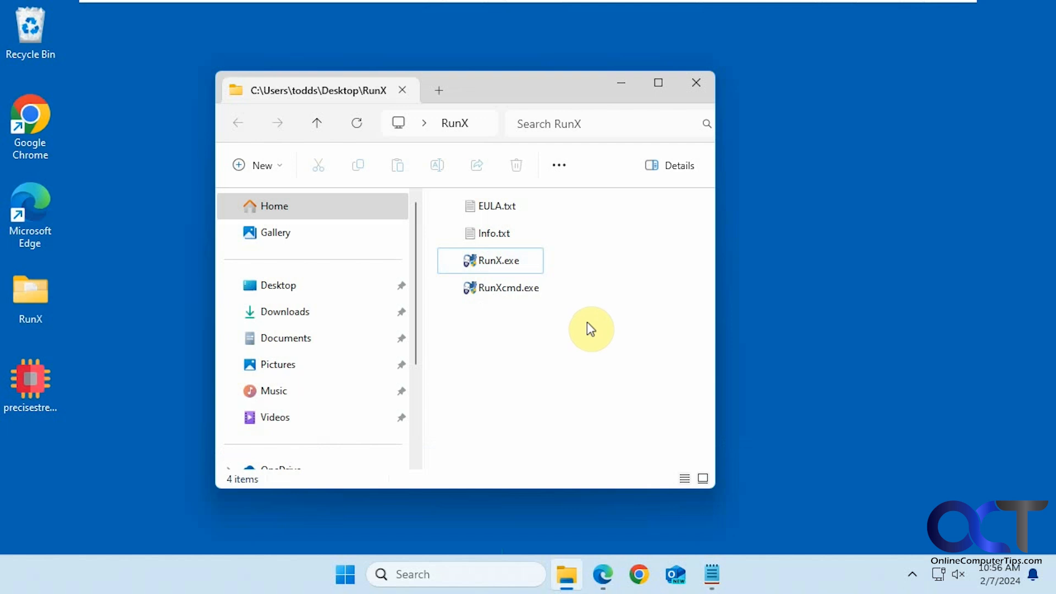
pyautogui.moveTo(609, 305)
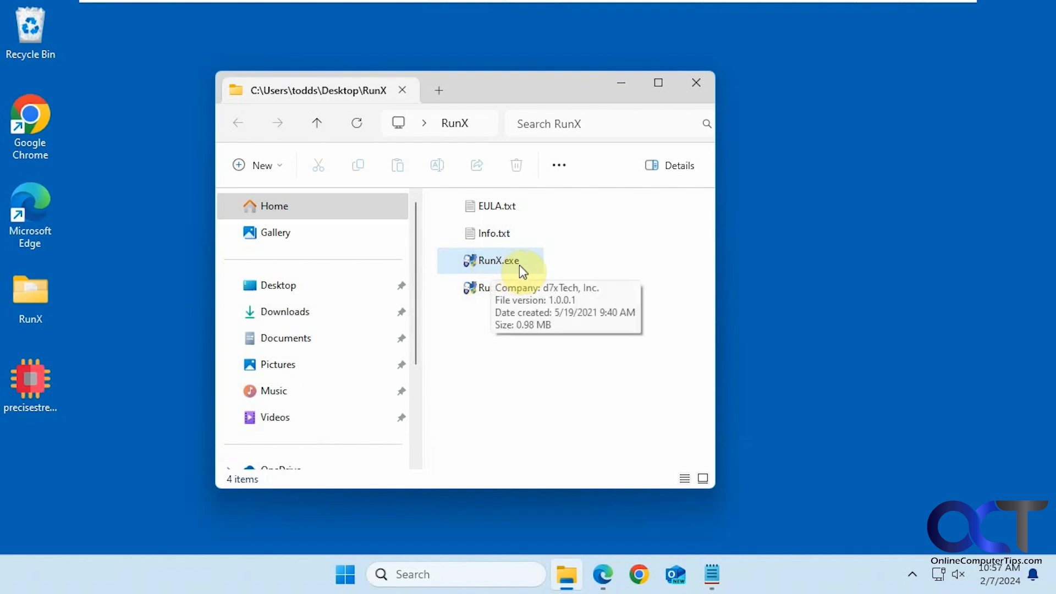
pyautogui.moveTo(535, 437)
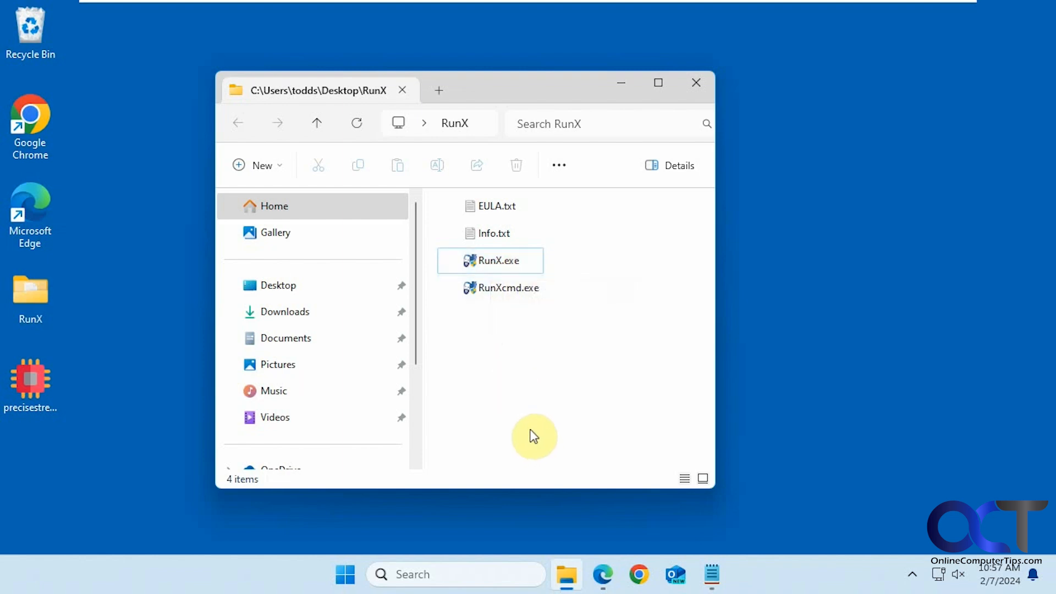
# Step: Review Info.txt, then launch RunX.exe and approve the UAC prompt
pyautogui.doubleClick(492, 233)
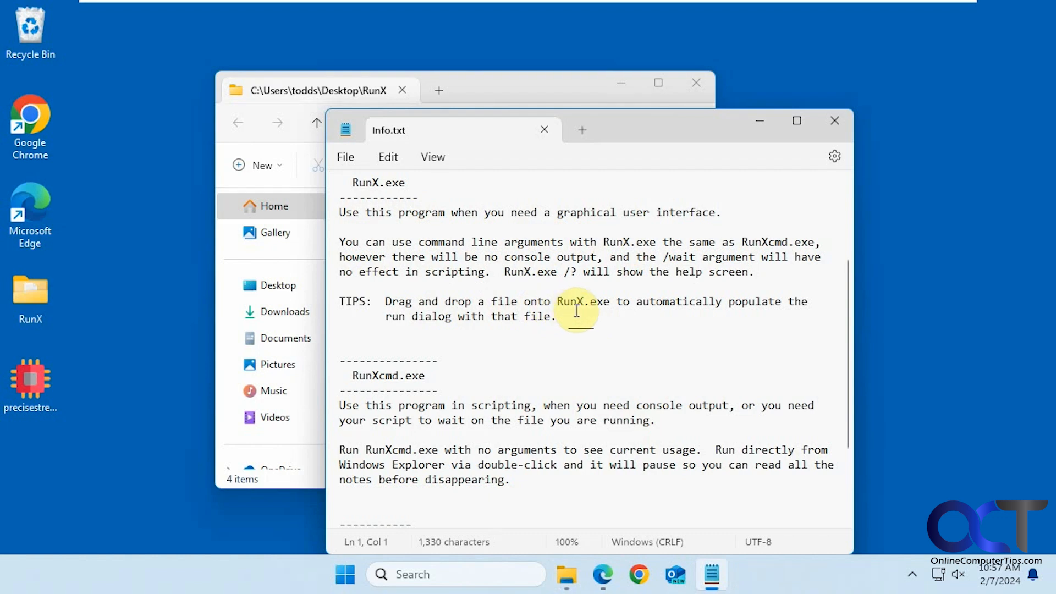
pyautogui.moveTo(595, 317)
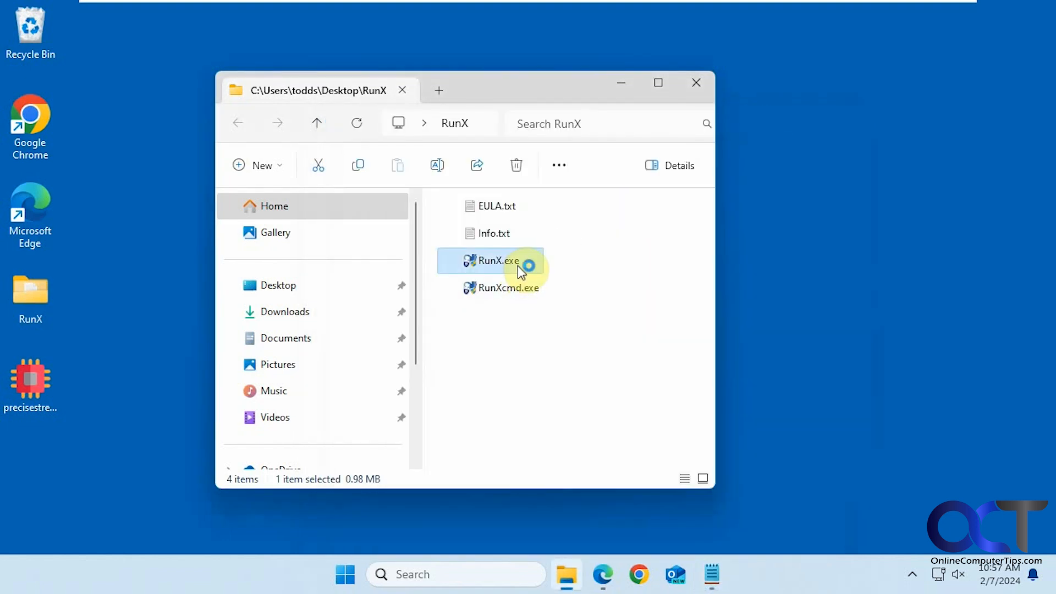
pyautogui.doubleClick(497, 261)
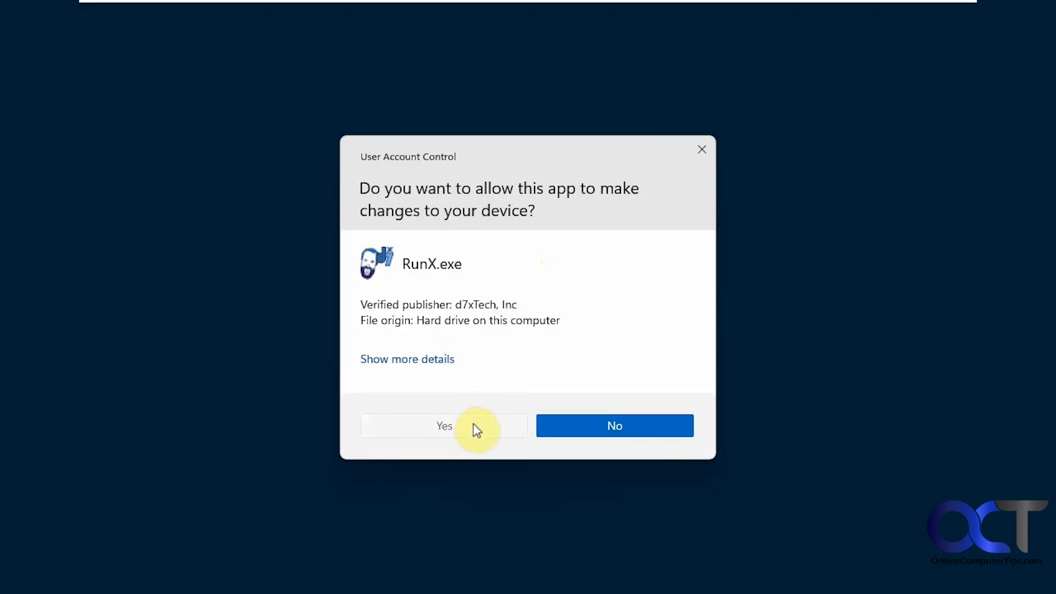
pyautogui.click(443, 426)
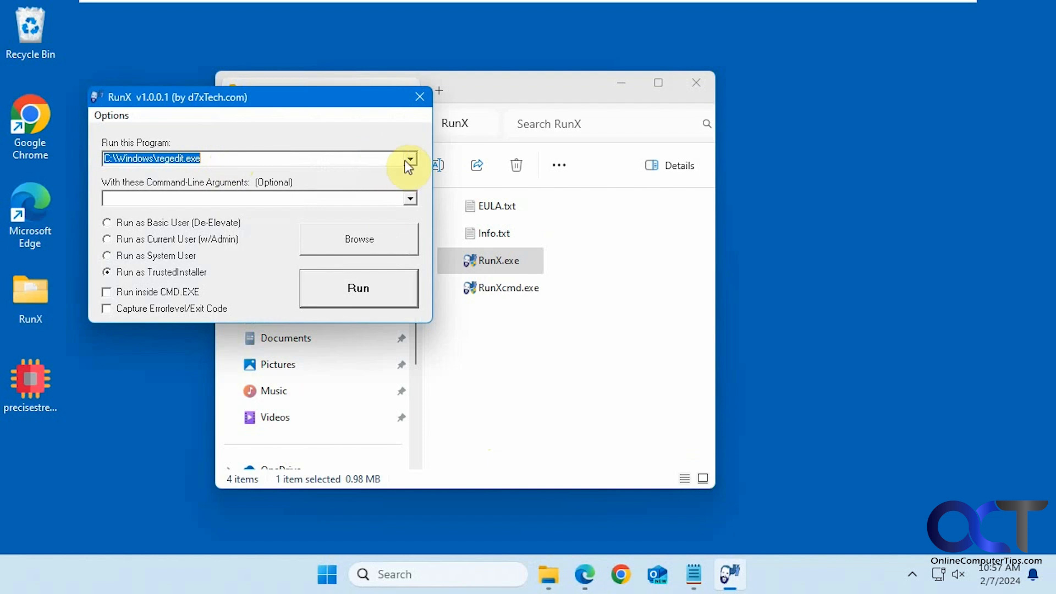
pyautogui.moveTo(382, 126)
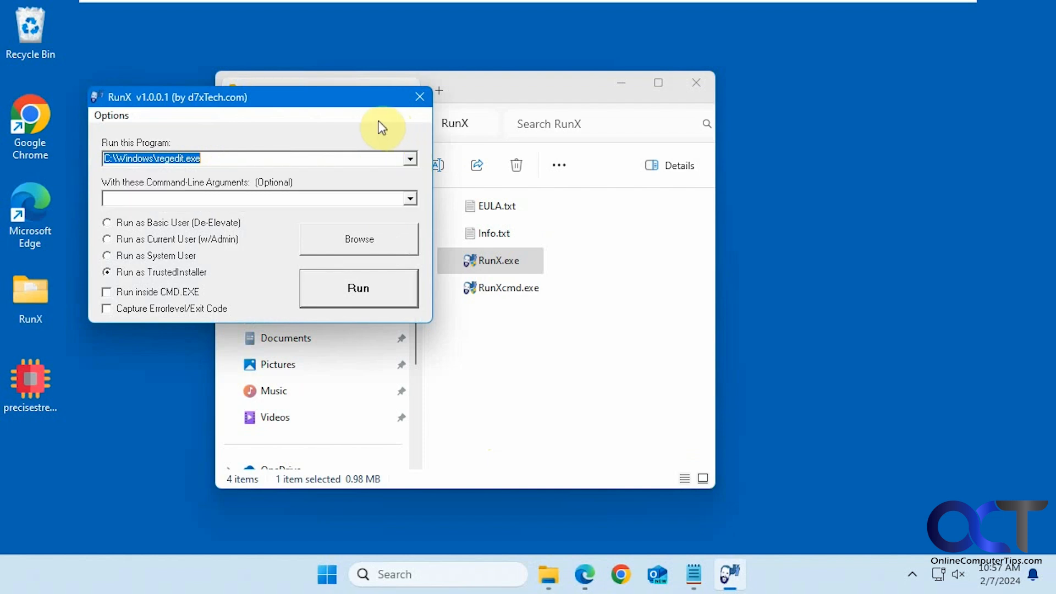
# Step: Peek at the Command-Line Arguments choices and dismiss them without picking one
pyautogui.click(409, 198)
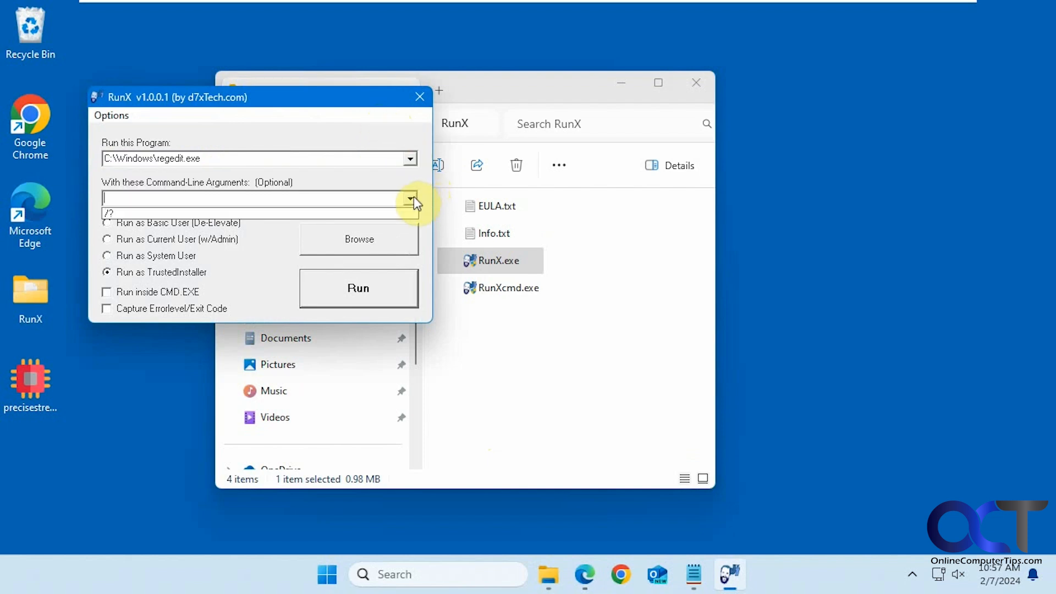
pyautogui.click(409, 198)
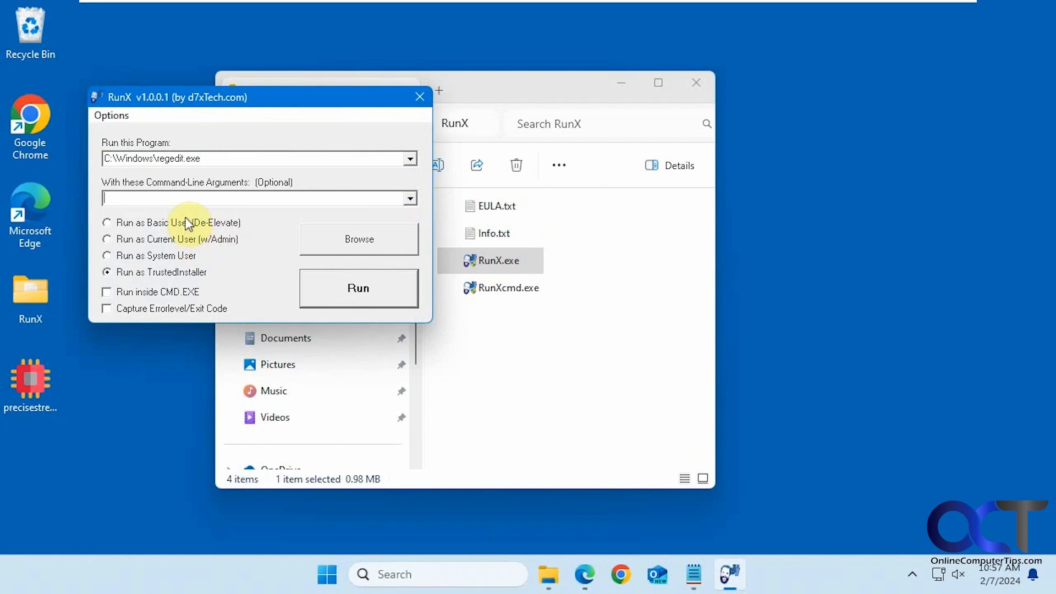
pyautogui.moveTo(162, 251)
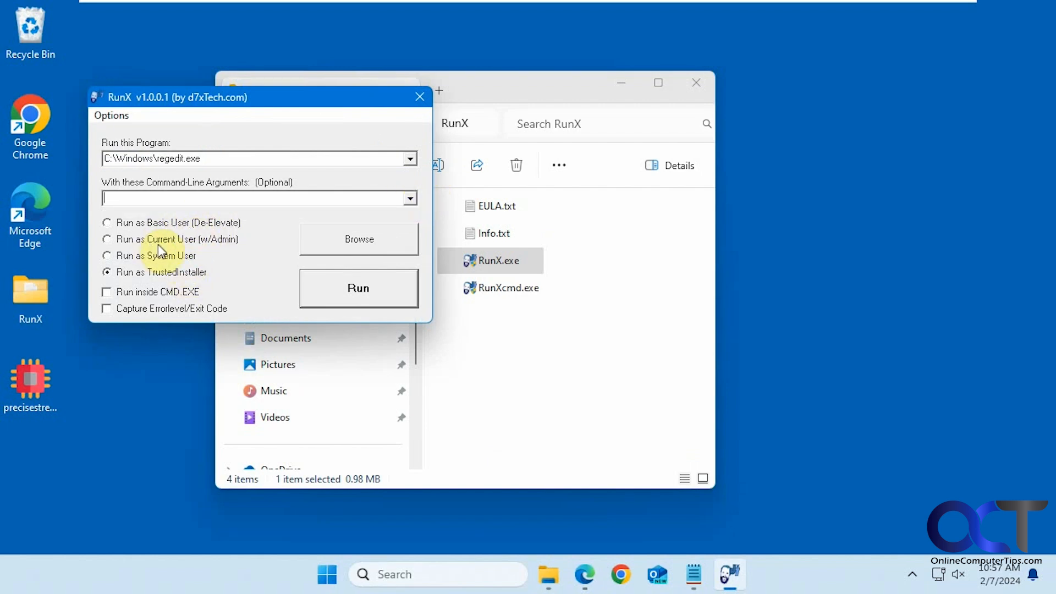
pyautogui.moveTo(222, 248)
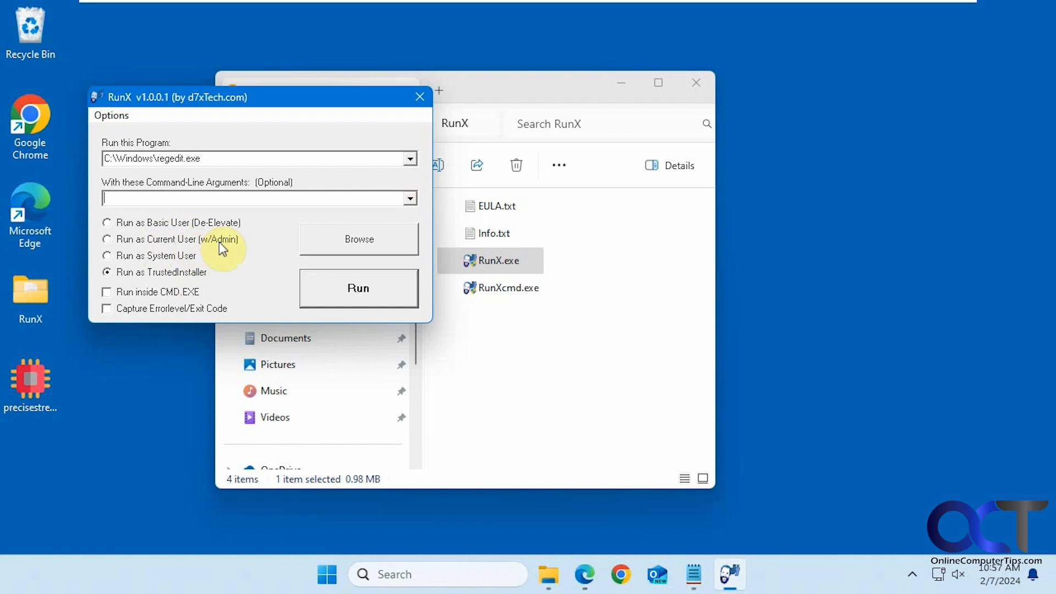
pyautogui.moveTo(206, 263)
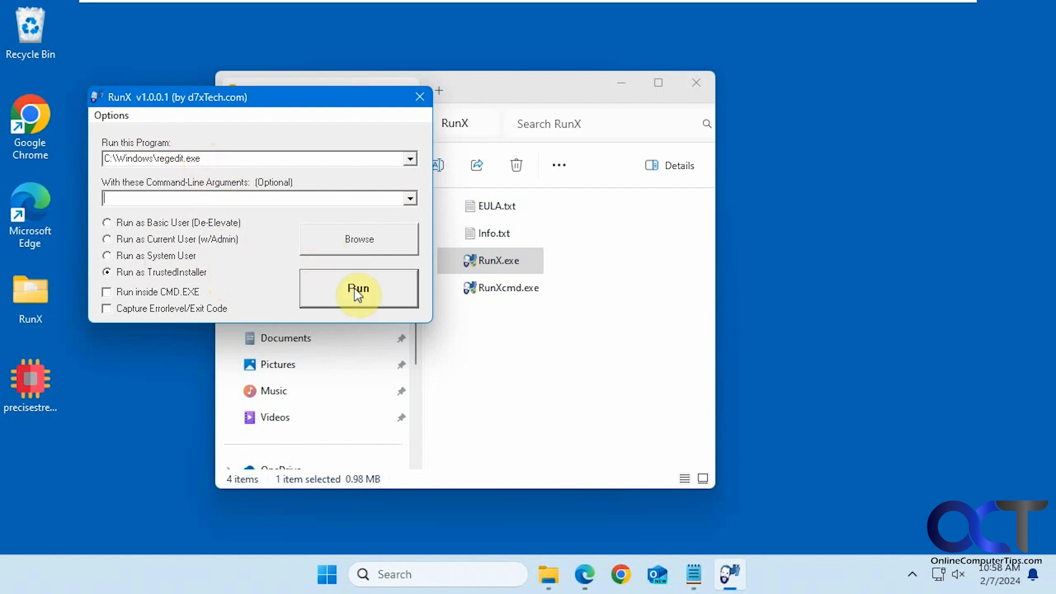
# Step: Run regedit.exe as TrustedInstaller from RunX, then close the Registry Editor
pyautogui.click(359, 288)
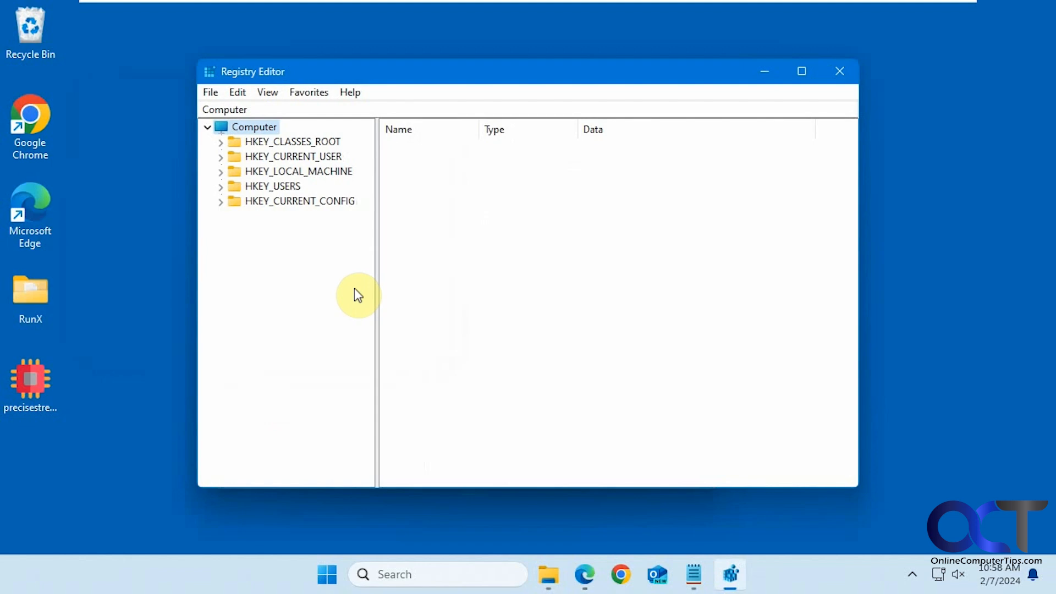
pyautogui.moveTo(355, 293)
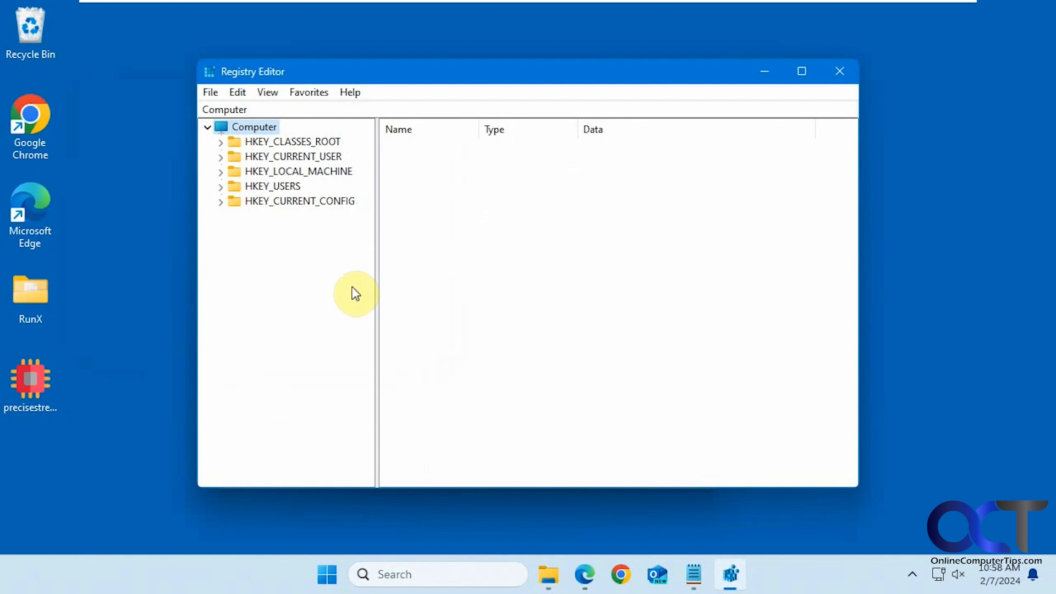
pyautogui.moveTo(840, 71)
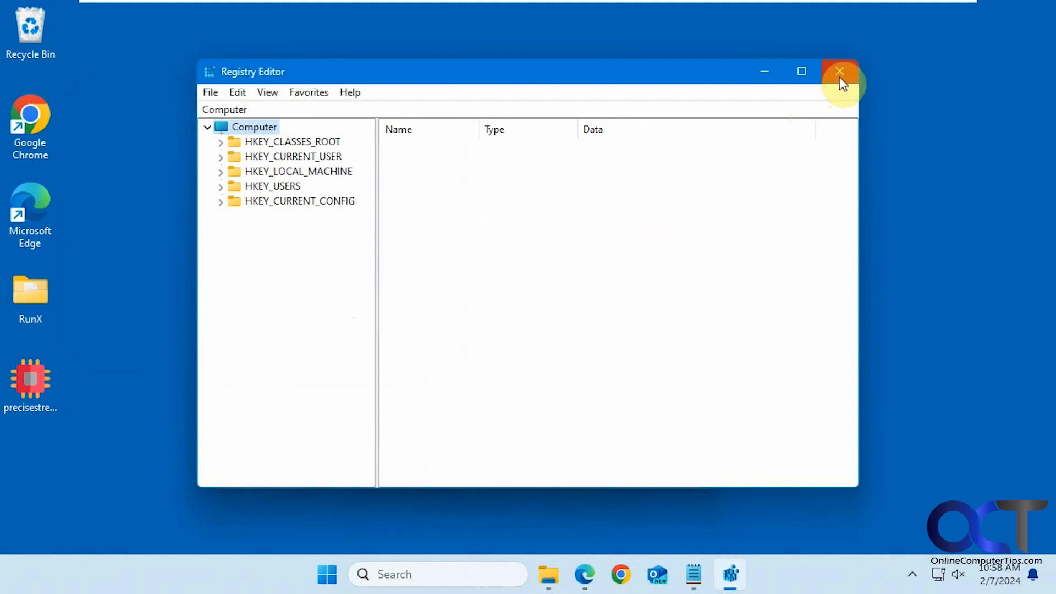
pyautogui.moveTo(839, 71)
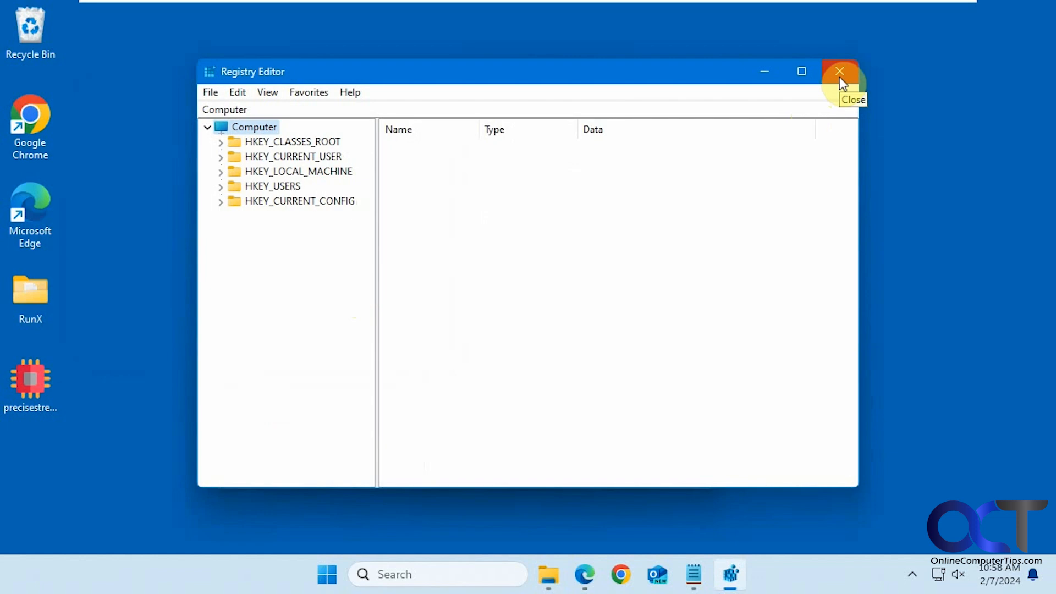
pyautogui.click(839, 70)
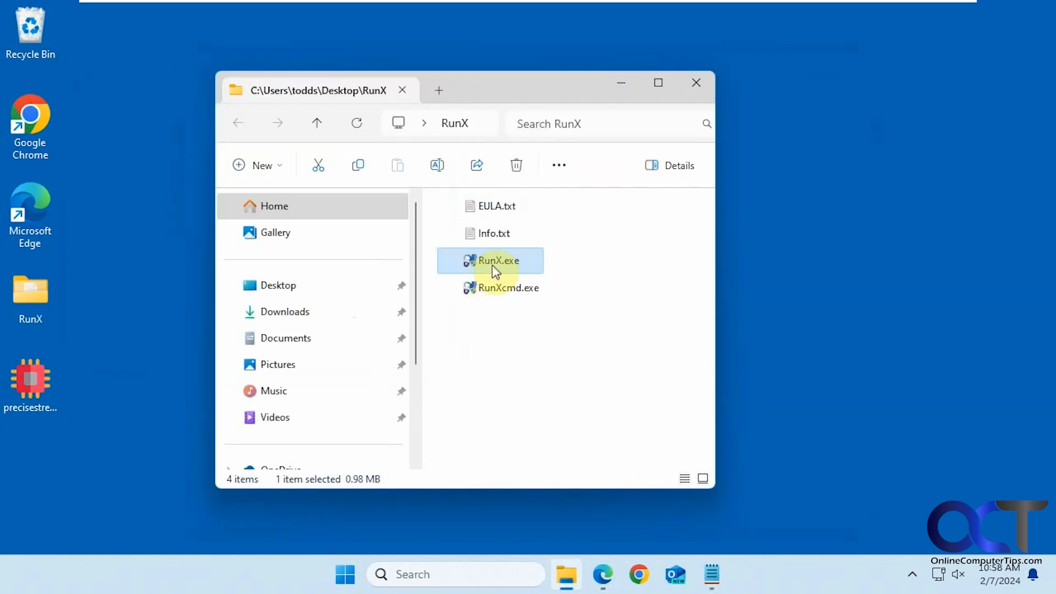
# Step: Relaunch RunX.exe with UAC approval and choose 'Run as Basic User (De-Elevate)'
pyautogui.doubleClick(497, 260)
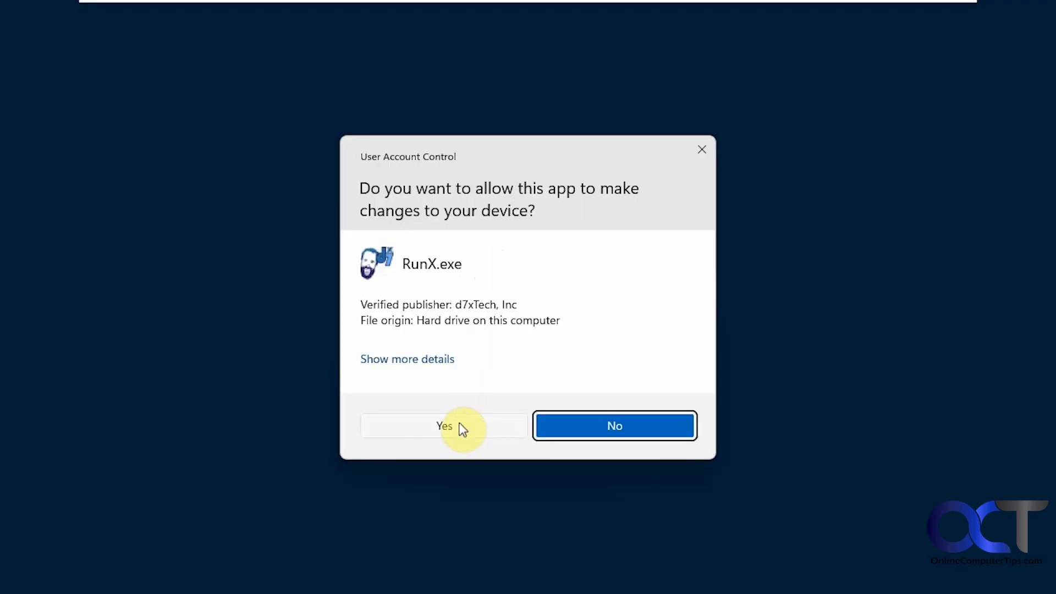
pyautogui.click(444, 426)
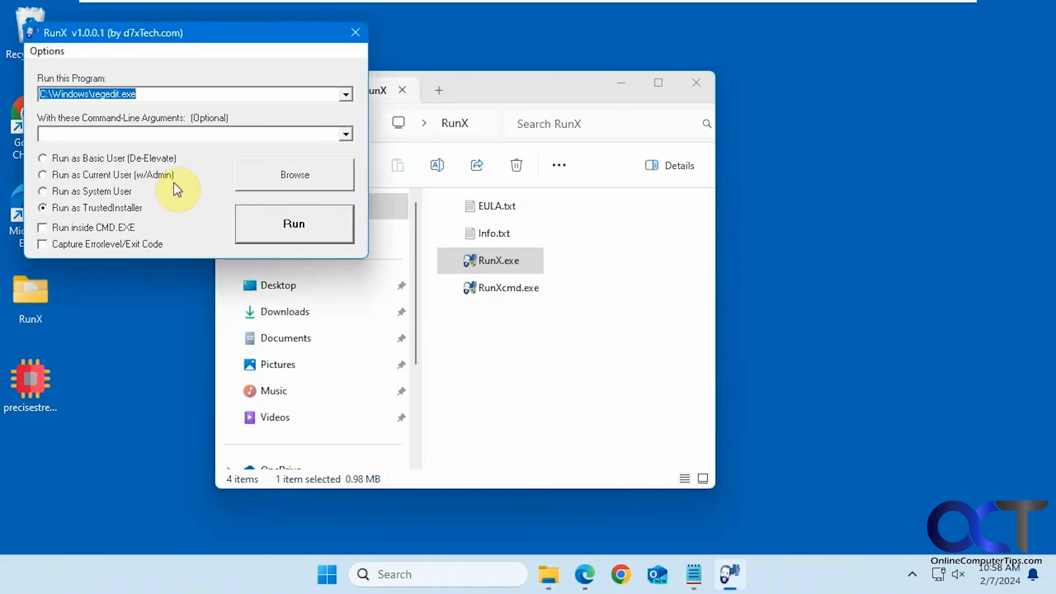
pyautogui.click(43, 157)
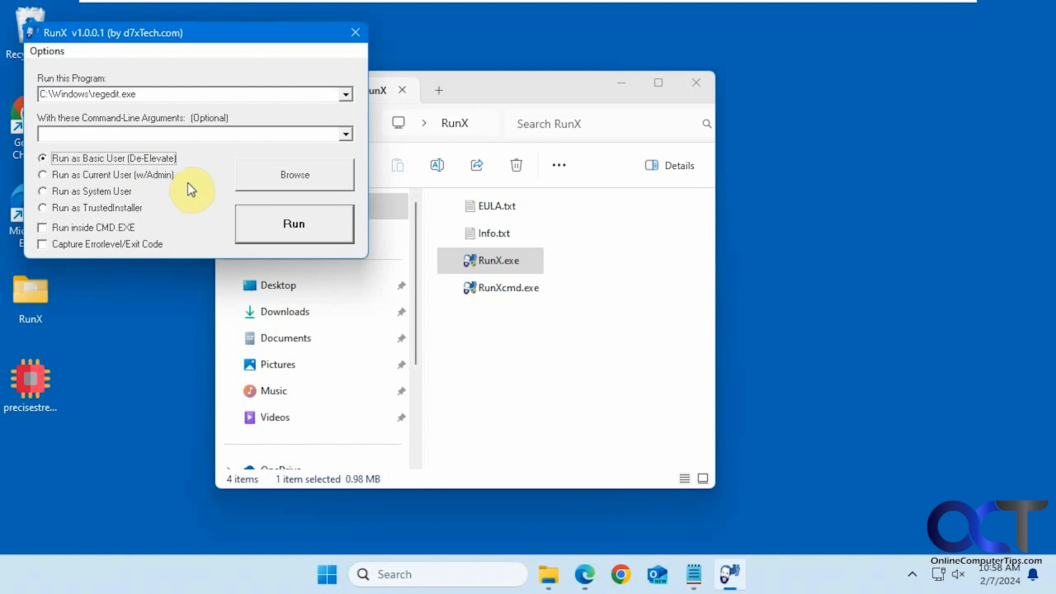
pyautogui.moveTo(295, 223)
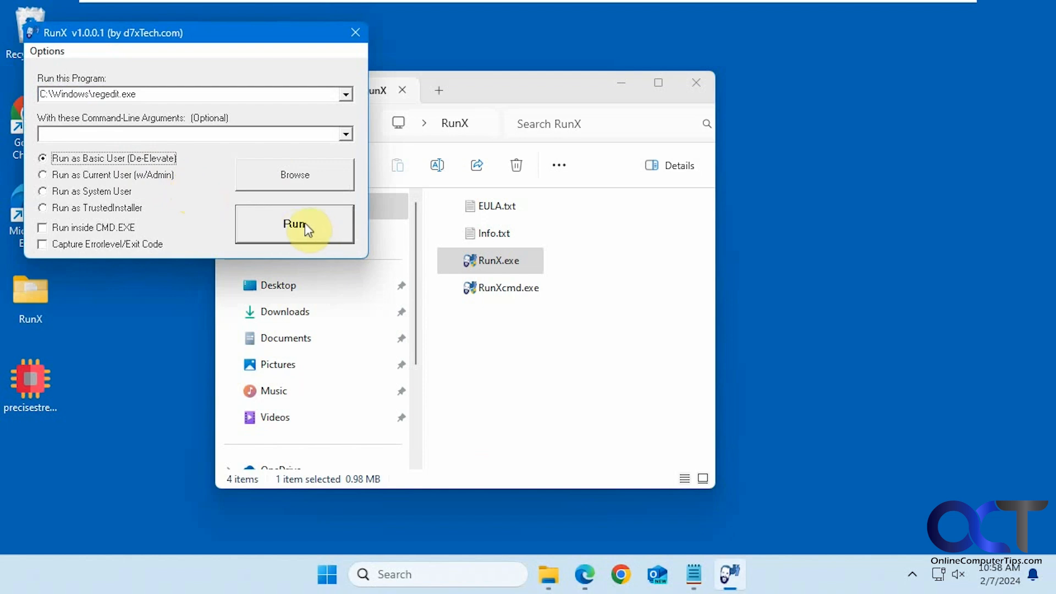
# Step: Attempt to run regedit.exe as basic user and dismiss the elevation-required error
pyautogui.click(295, 224)
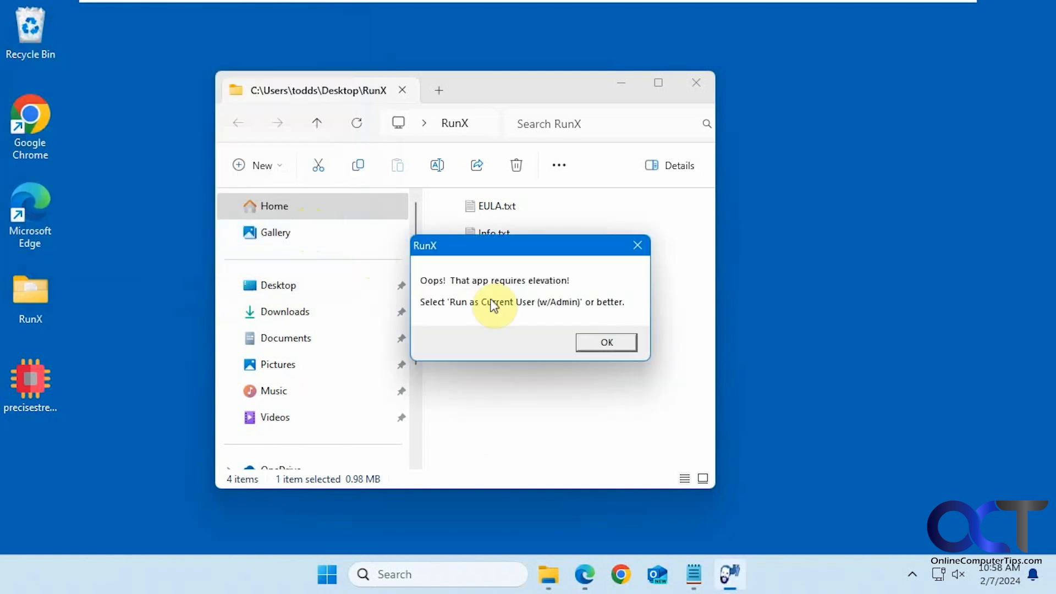
pyautogui.moveTo(530, 308)
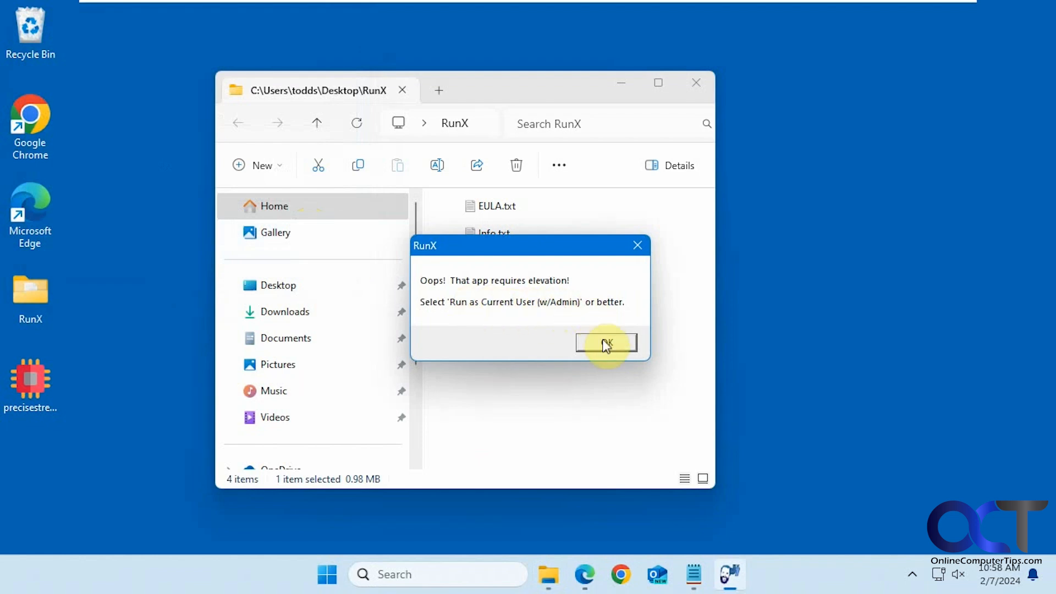
pyautogui.click(605, 344)
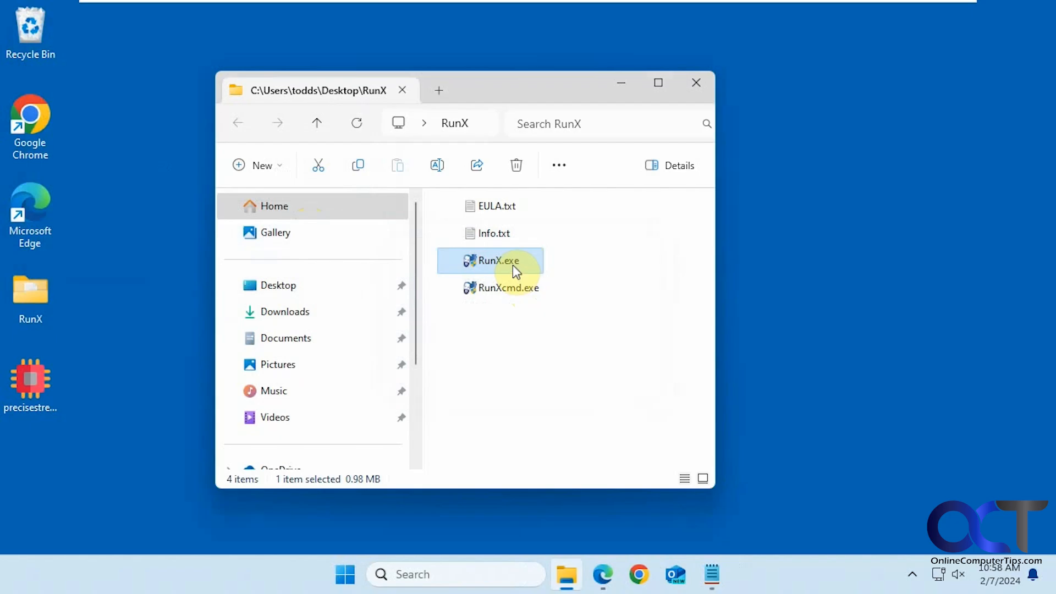
# Step: Browse to precisestress.exe on the Desktop and run it as TrustedInstaller from RunX
pyautogui.doubleClick(494, 260)
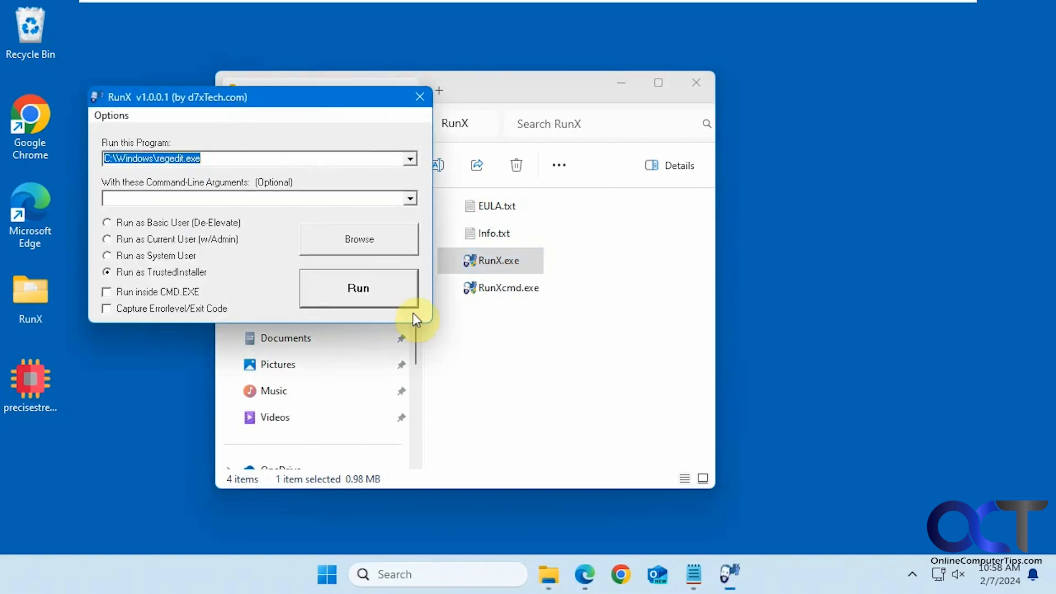
pyautogui.click(359, 239)
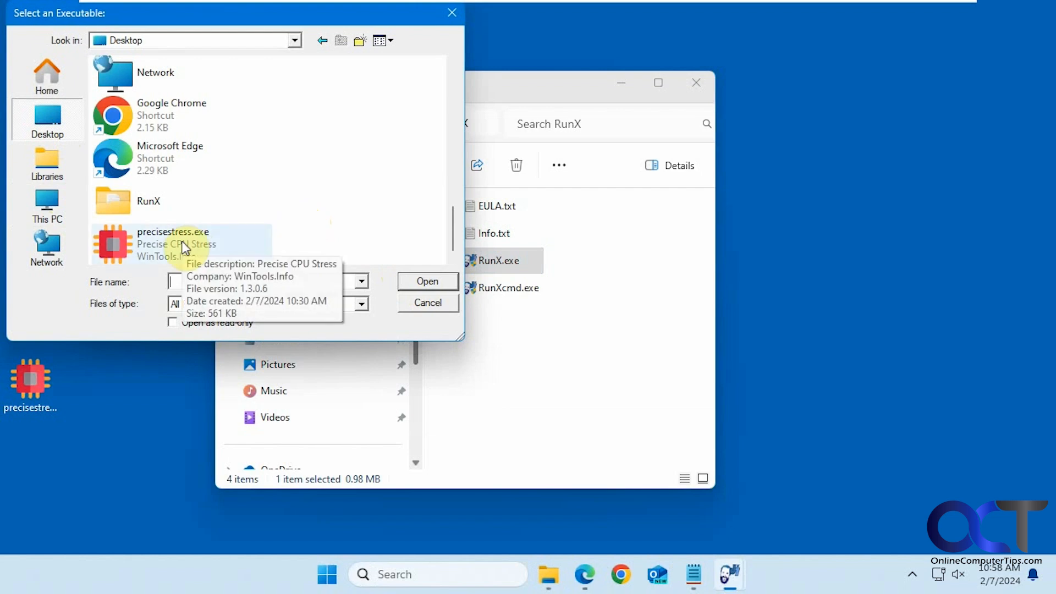
pyautogui.click(426, 281)
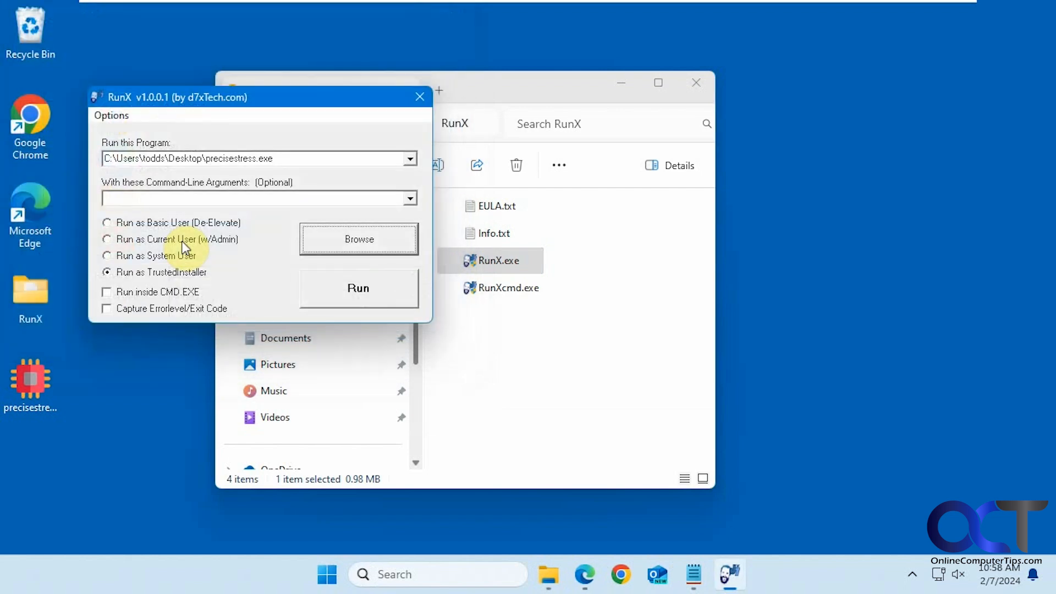
pyautogui.moveTo(263, 265)
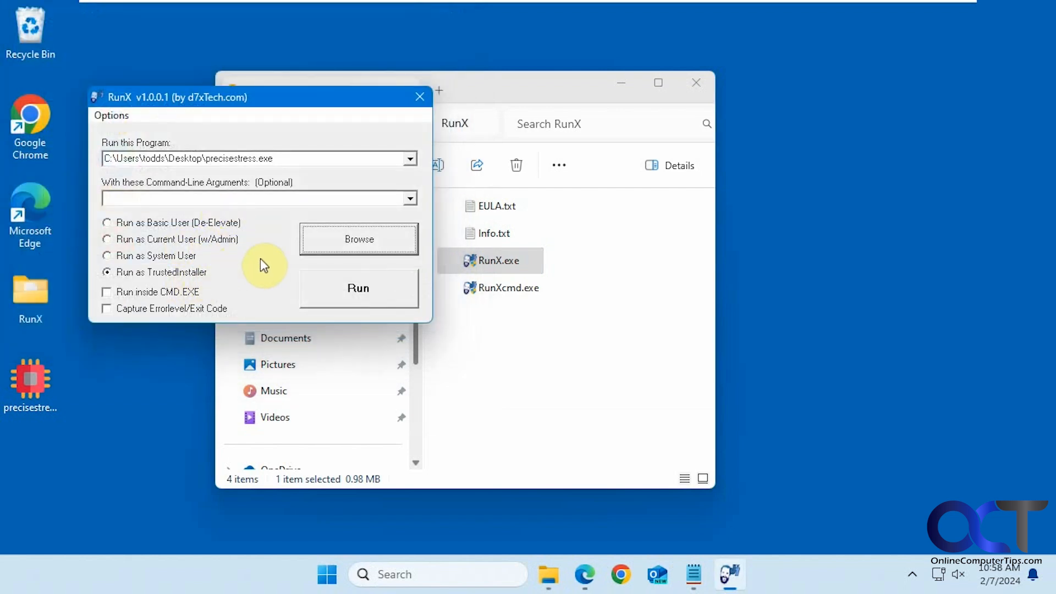
pyautogui.click(358, 287)
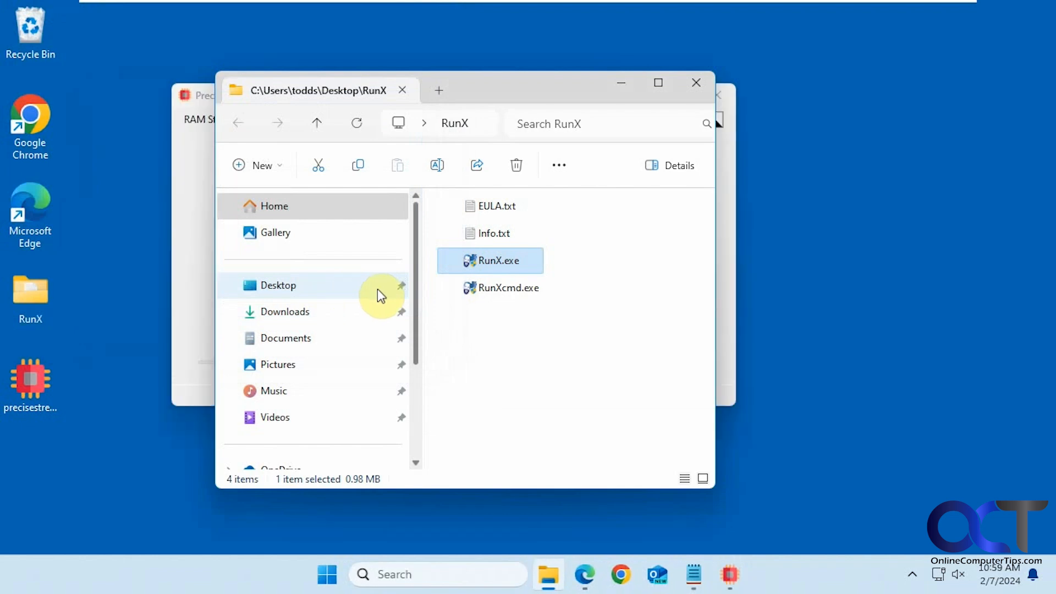
pyautogui.doubleClick(490, 260)
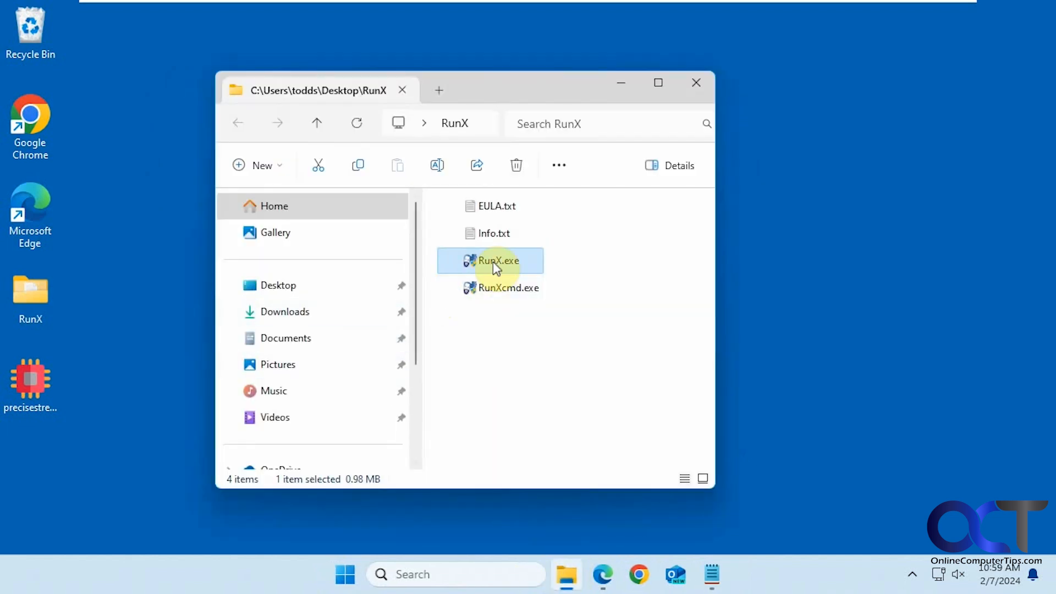
# Step: Reopen RunX and browse to precisestress.exe on the Desktop
pyautogui.doubleClick(497, 261)
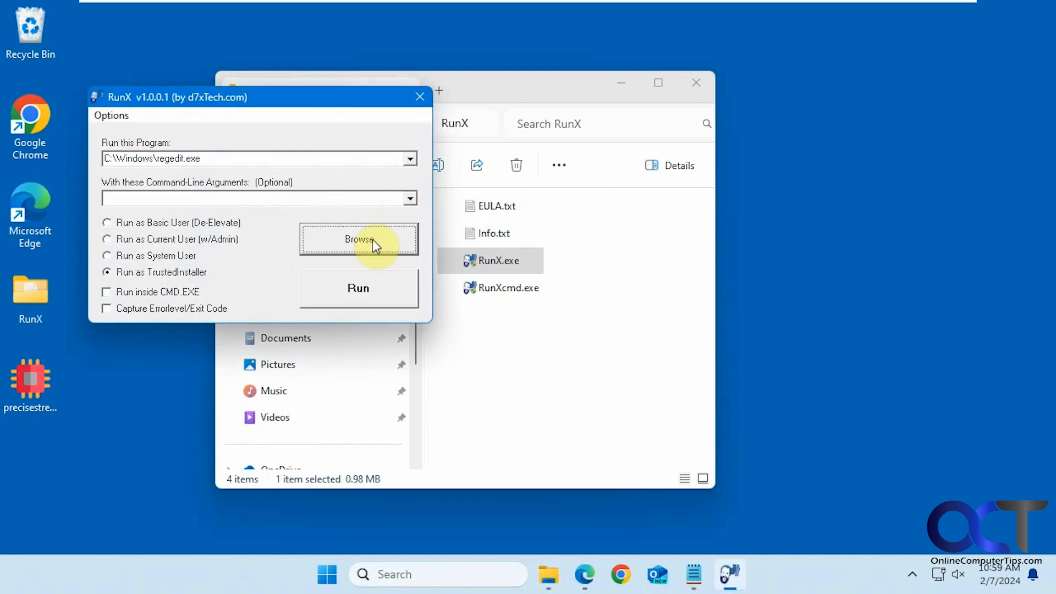
pyautogui.click(359, 239)
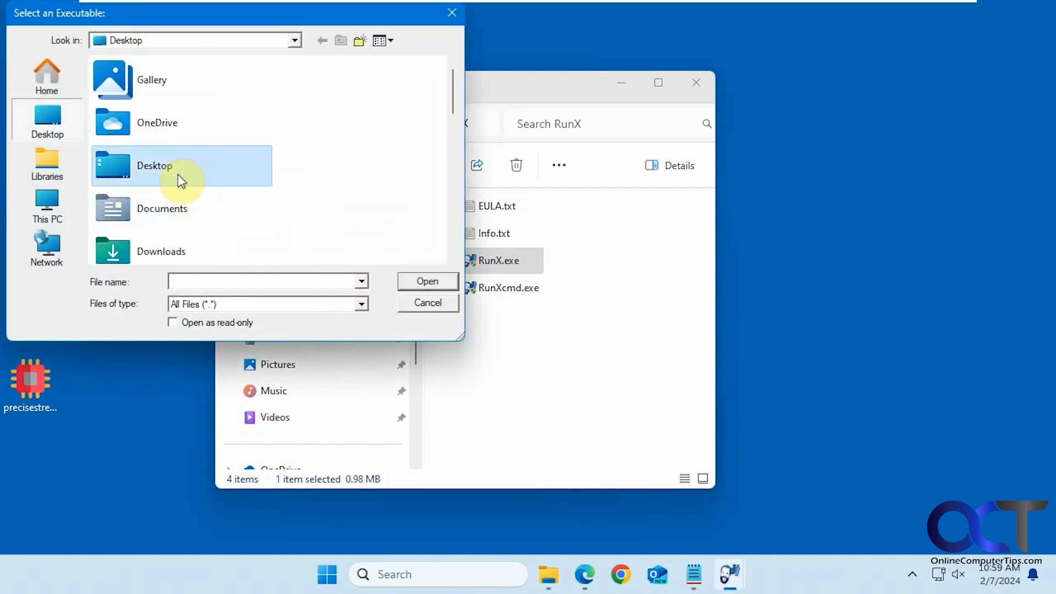
pyautogui.scroll(-3)
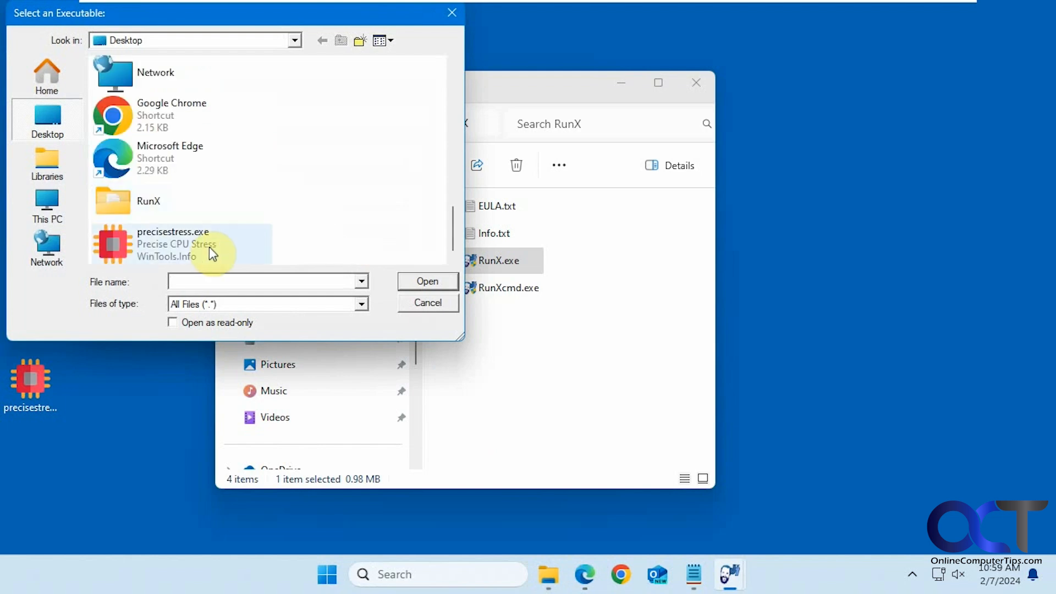
pyautogui.click(426, 281)
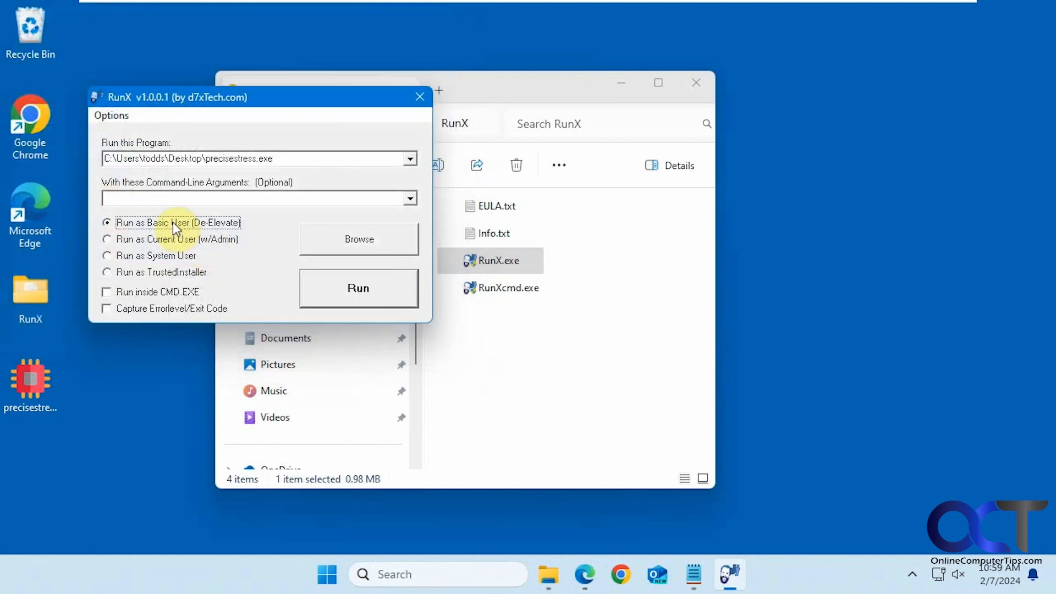
# Step: Run precisestress.exe as a de-elevated basic user, then exit the stress tool
pyautogui.click(358, 287)
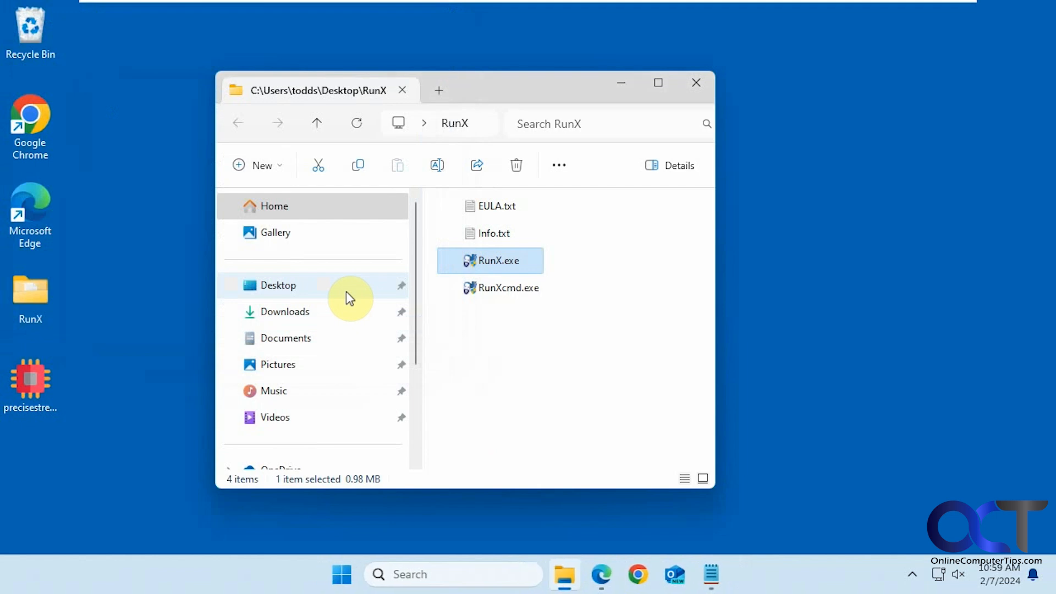
pyautogui.doubleClick(490, 261)
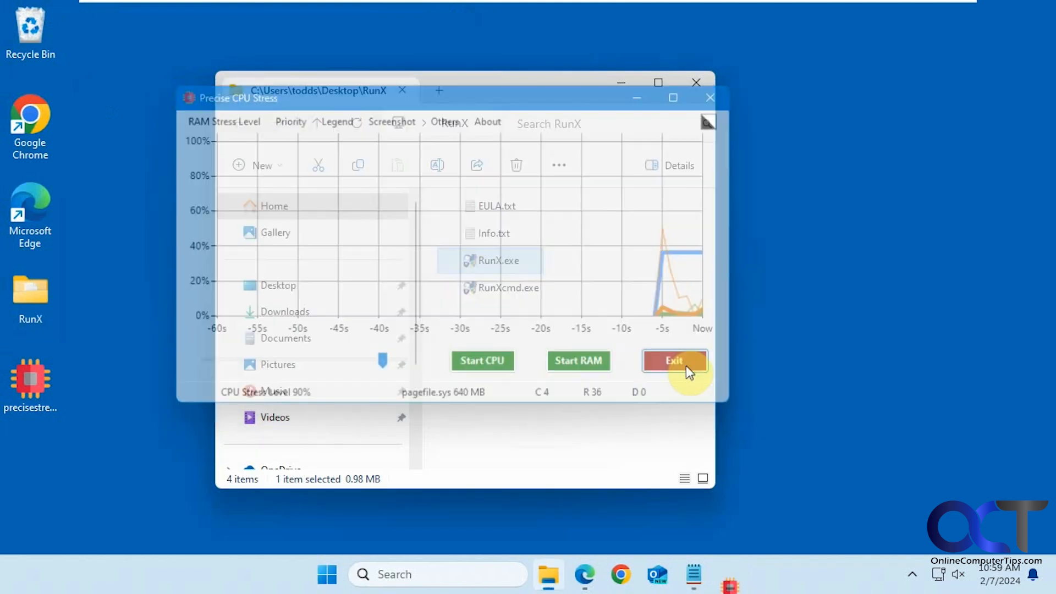
pyautogui.doubleClick(496, 261)
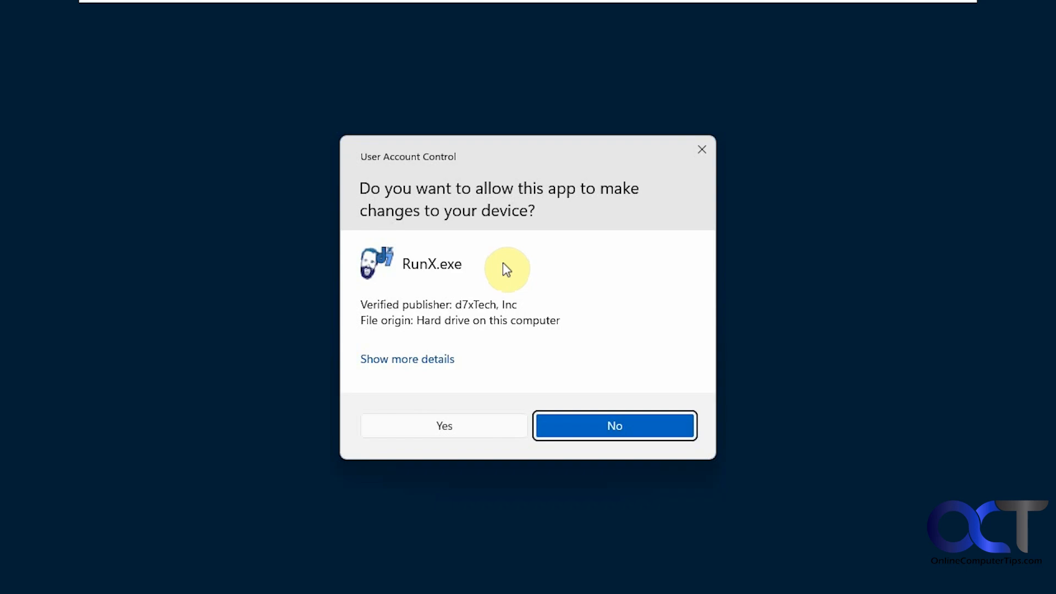
# Step: Approve UAC and select the C:\Windows\regedit.exe path to run as TrustedInstaller
pyautogui.click(443, 425)
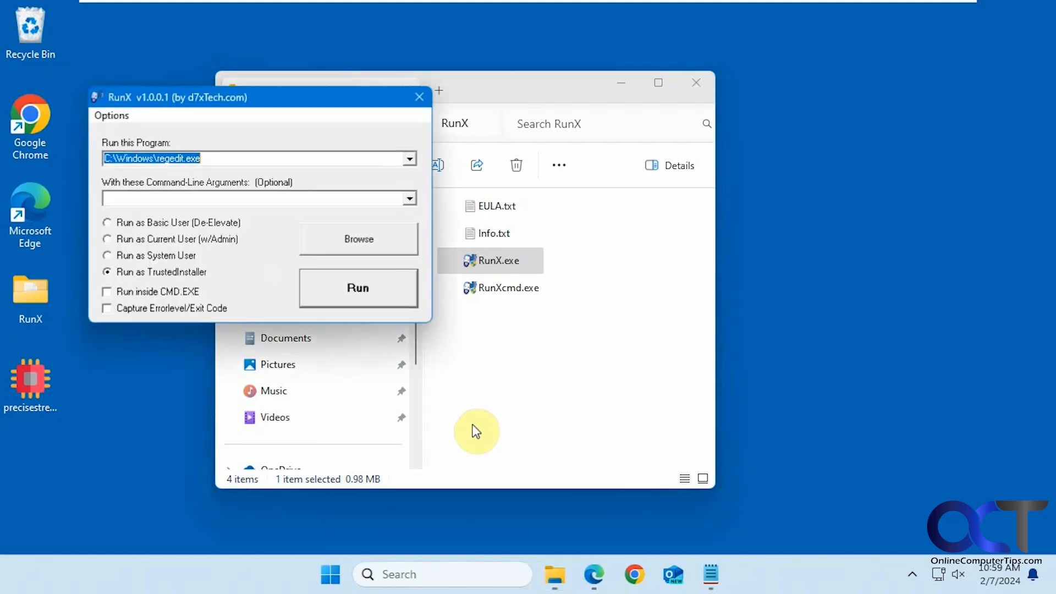
pyautogui.click(492, 260)
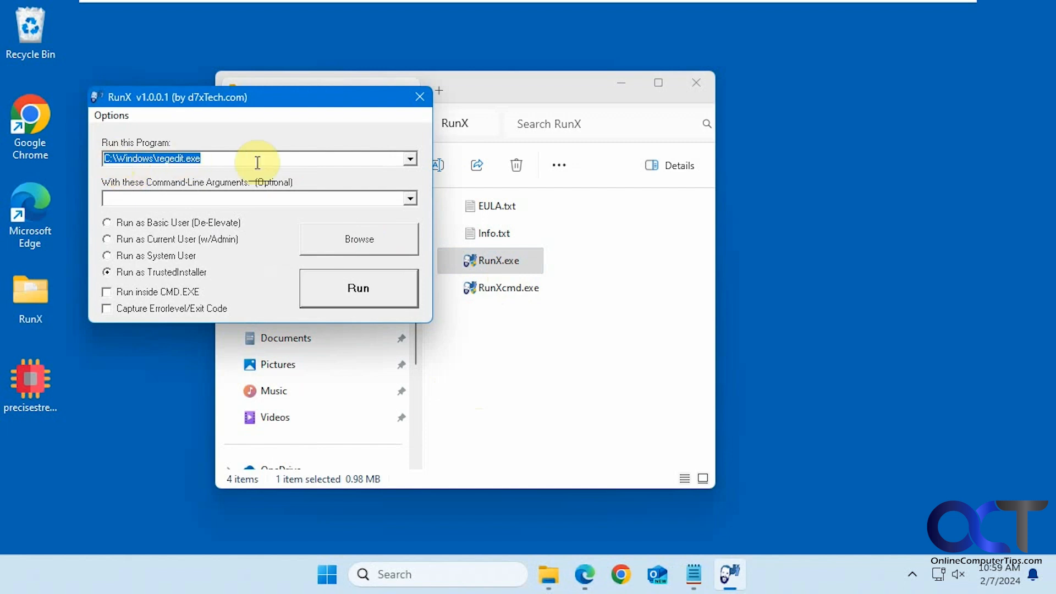
pyautogui.moveTo(222, 202)
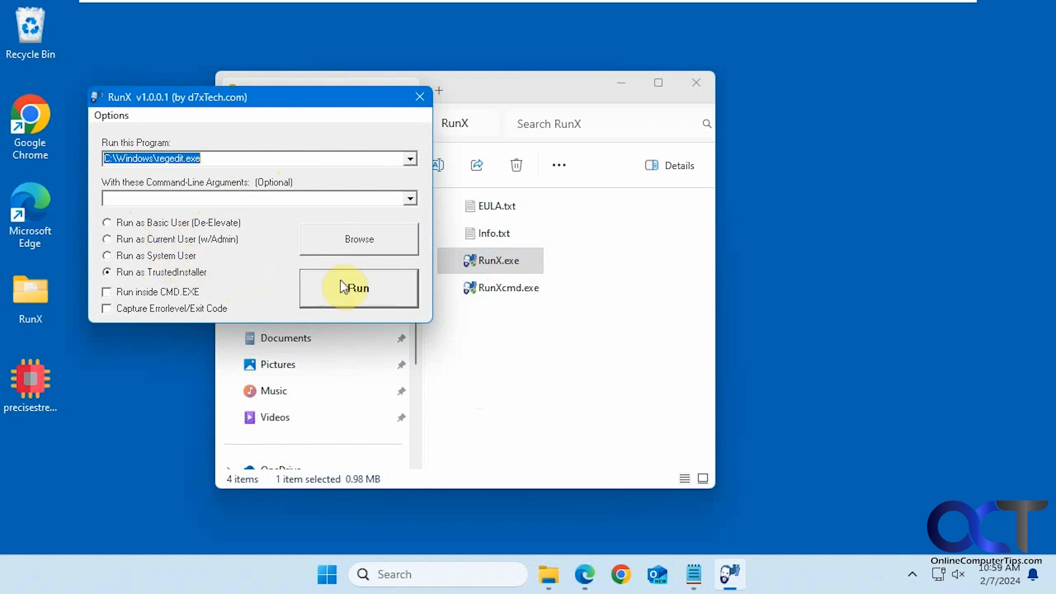
pyautogui.moveTo(270, 275)
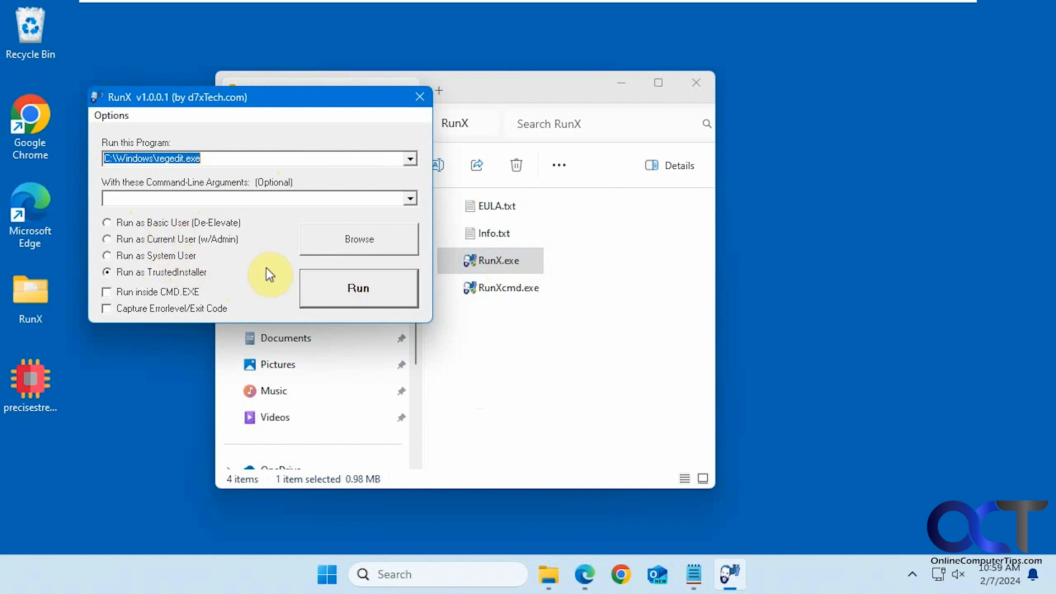